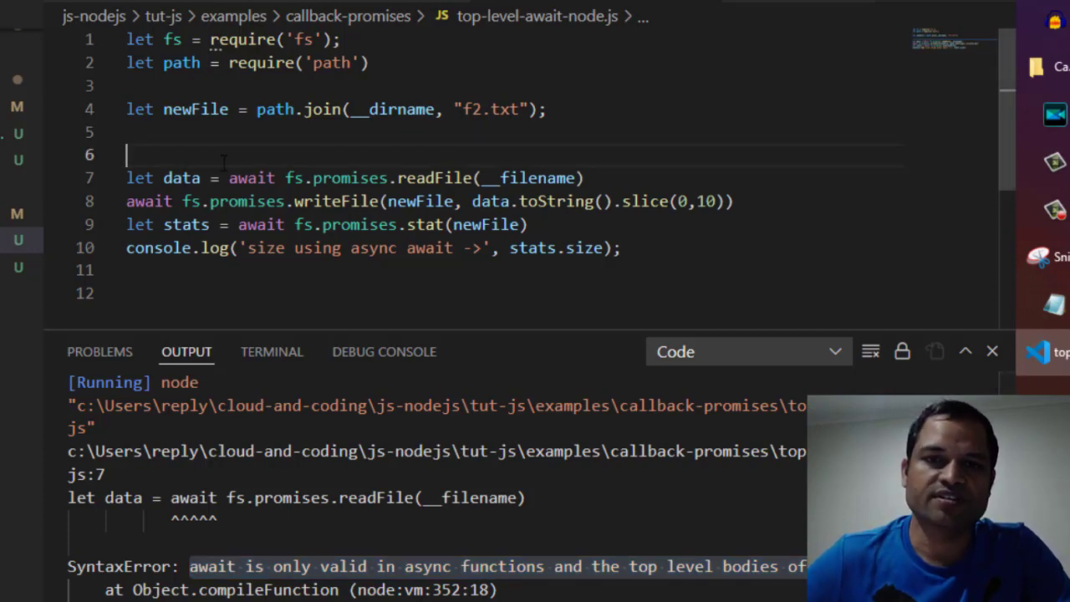
Step: Wrap the four await lines in (async ()=>{ ... })() so they run inside an async IIFE
left_click_drag(126, 154, 527, 224)
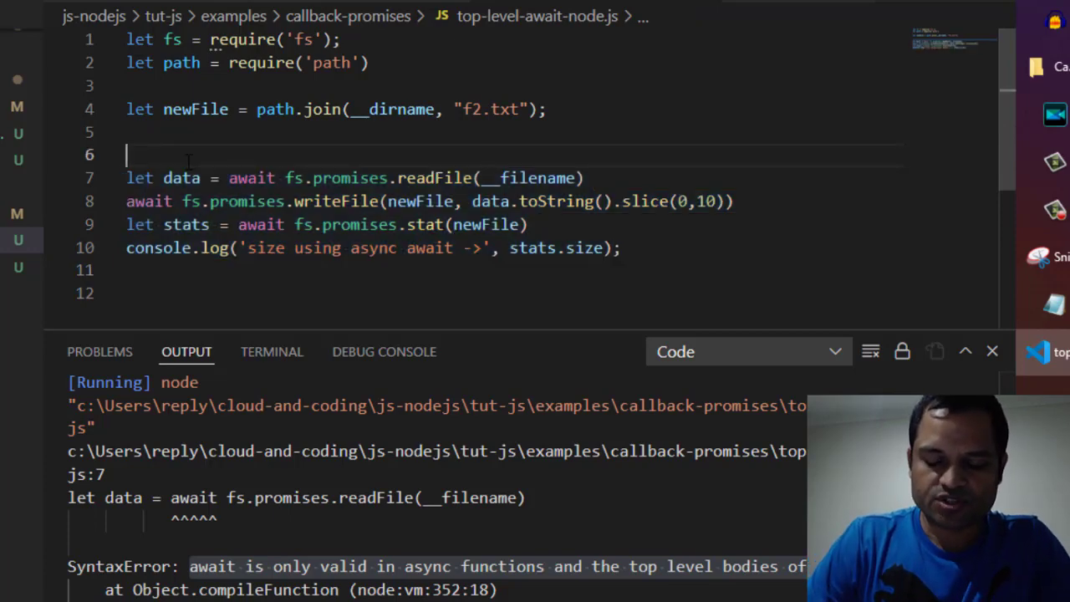
type("a")
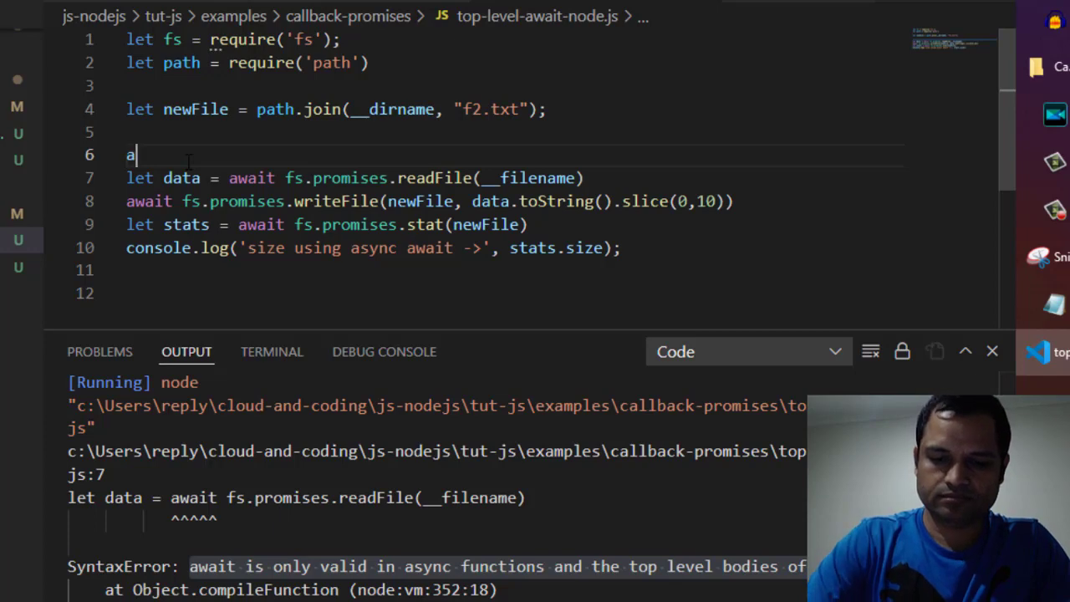
type("sync")
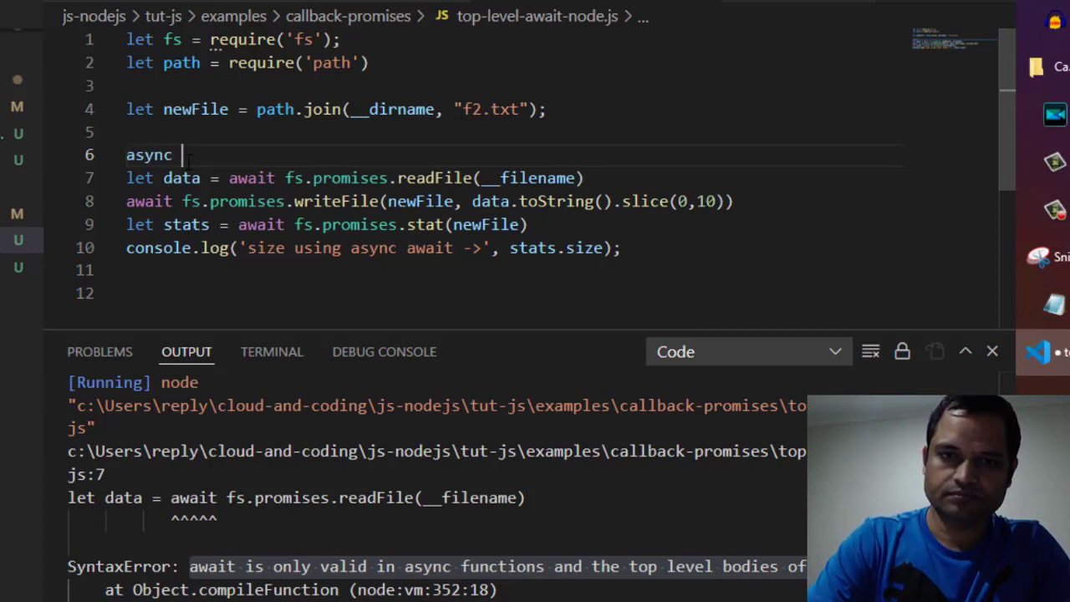
type("()=")
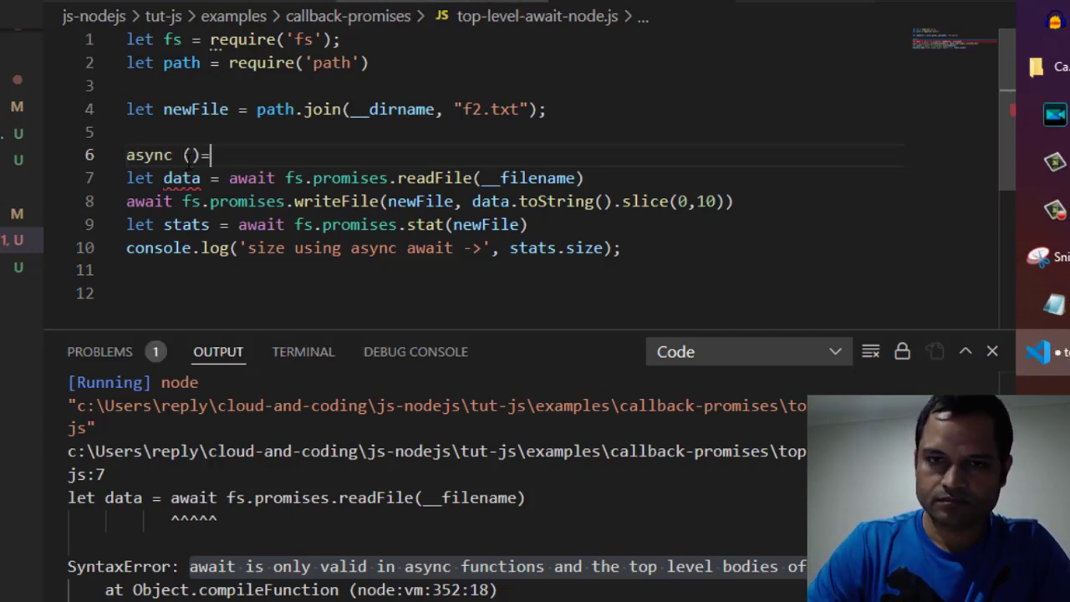
type("{}")
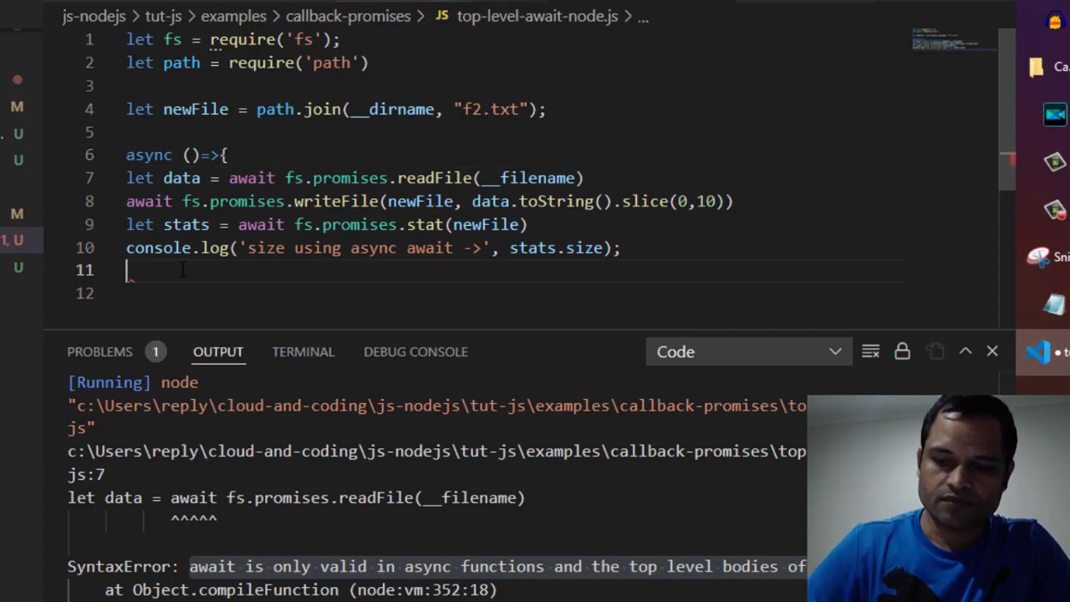
type("}")
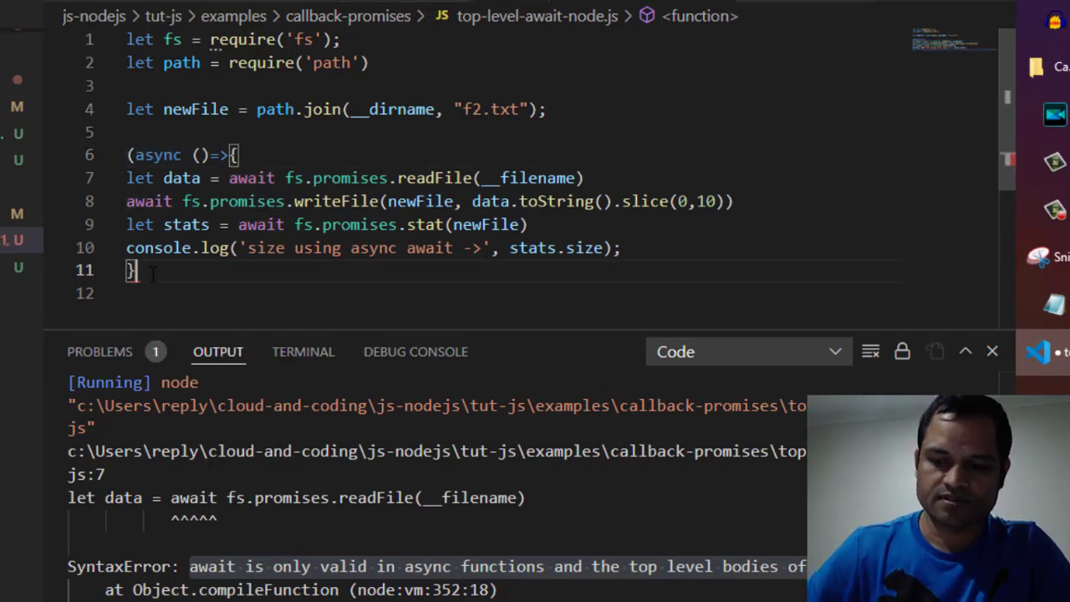
type(")")
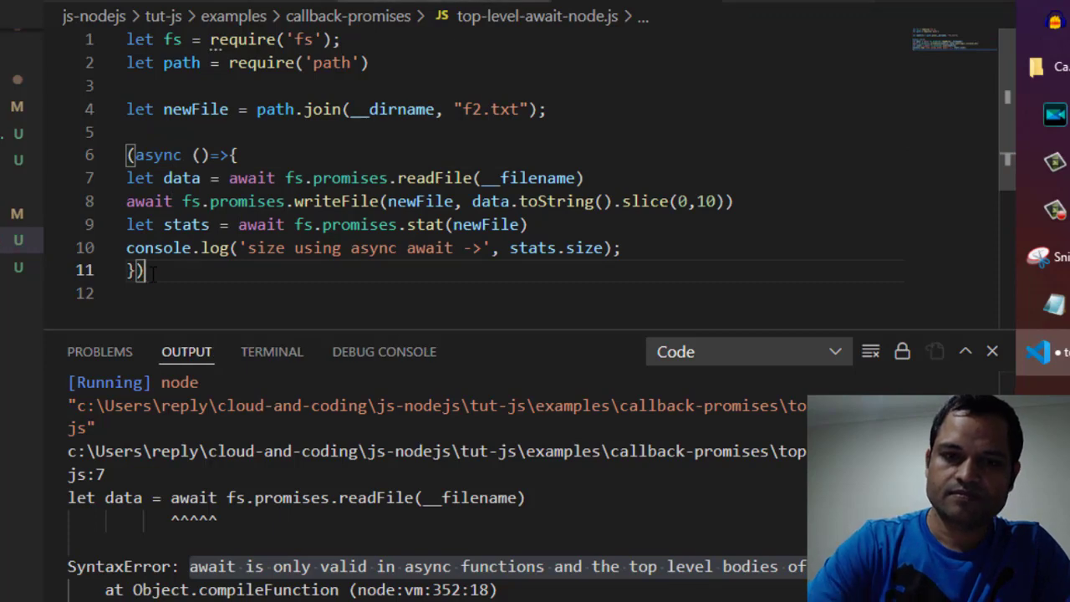
type("()")
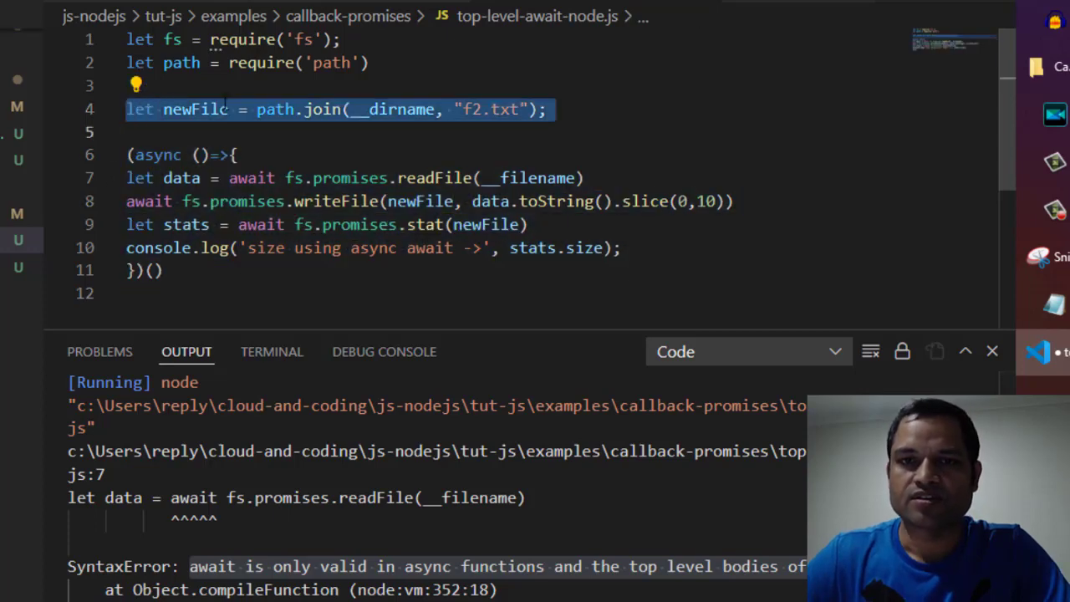
Step: Run top-level-await-node.js with Code Runner, printing size 10 with exit code 0
left_click(547, 110)
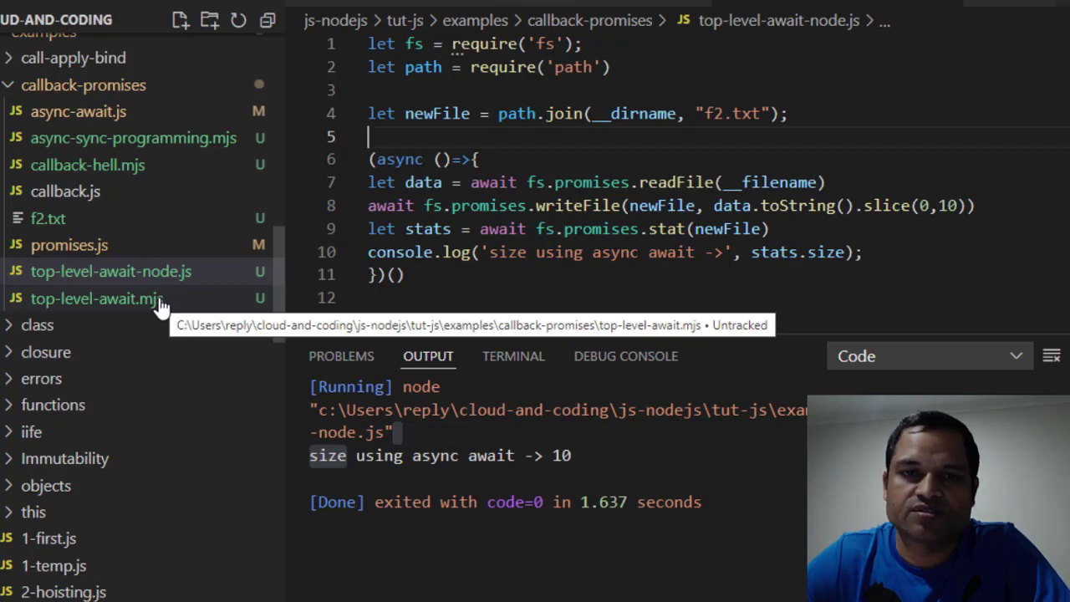
Step: Open top-level-await.mjs and add let newFile = path.join(__dirname, "f2.txt"); on line 7
left_click(97, 298)
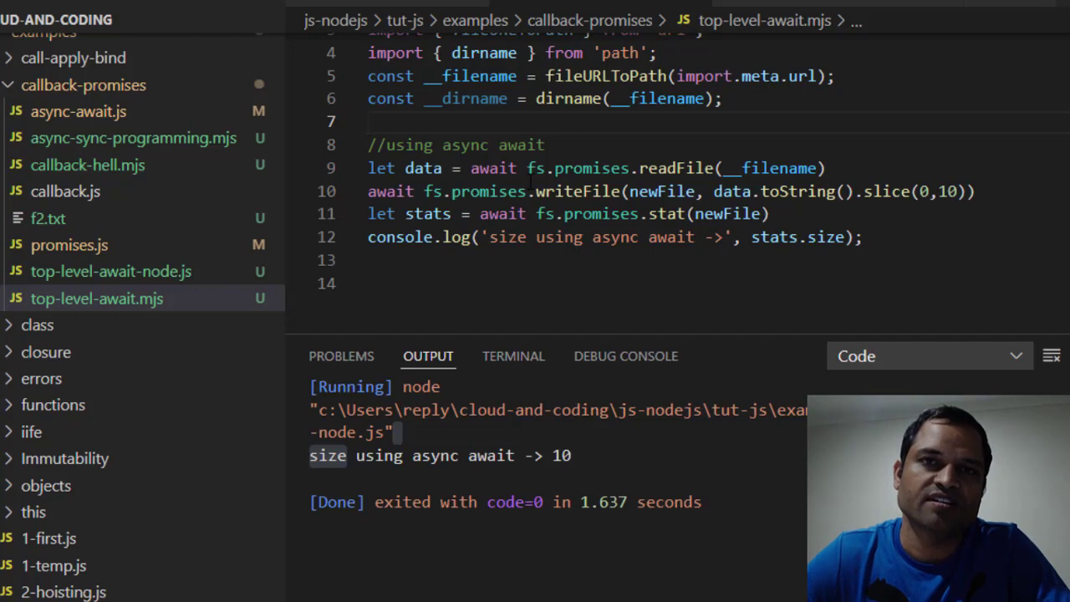
mouse_move(255, 263)
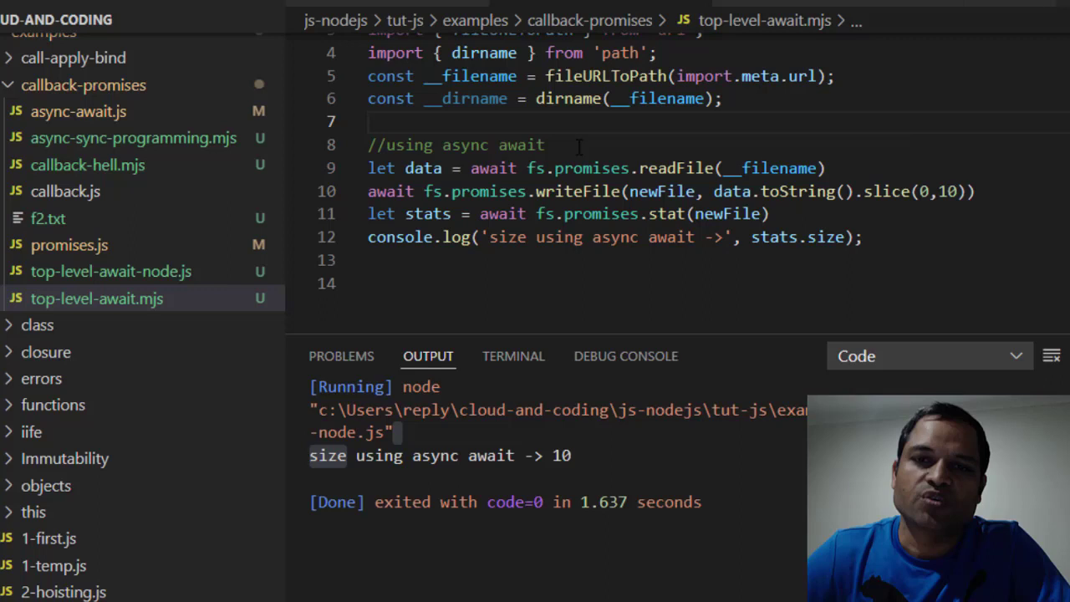
mouse_move(589, 168)
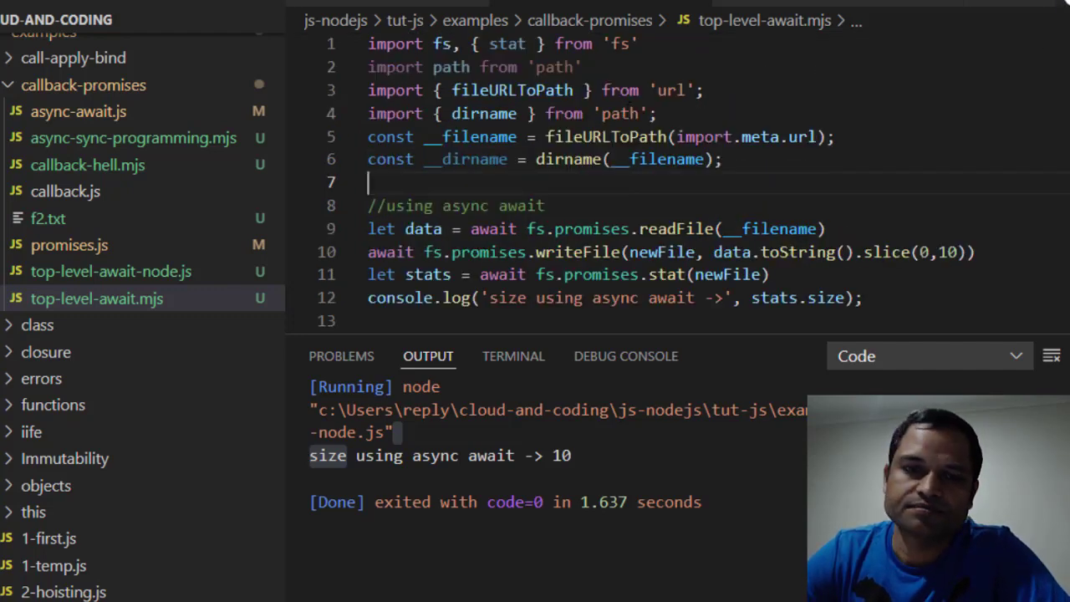
type("let newFile = path.join(__dirname, \"f2.txt\");")
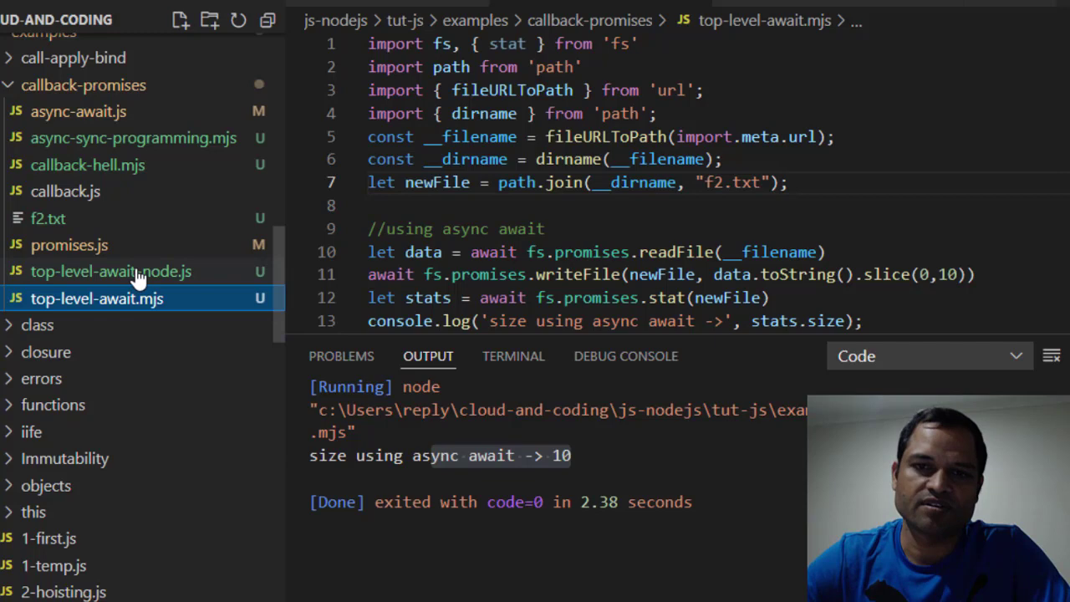
Step: Reopen top-level-await-node.js and select its async IIFE wrapper block
left_click(110, 271)
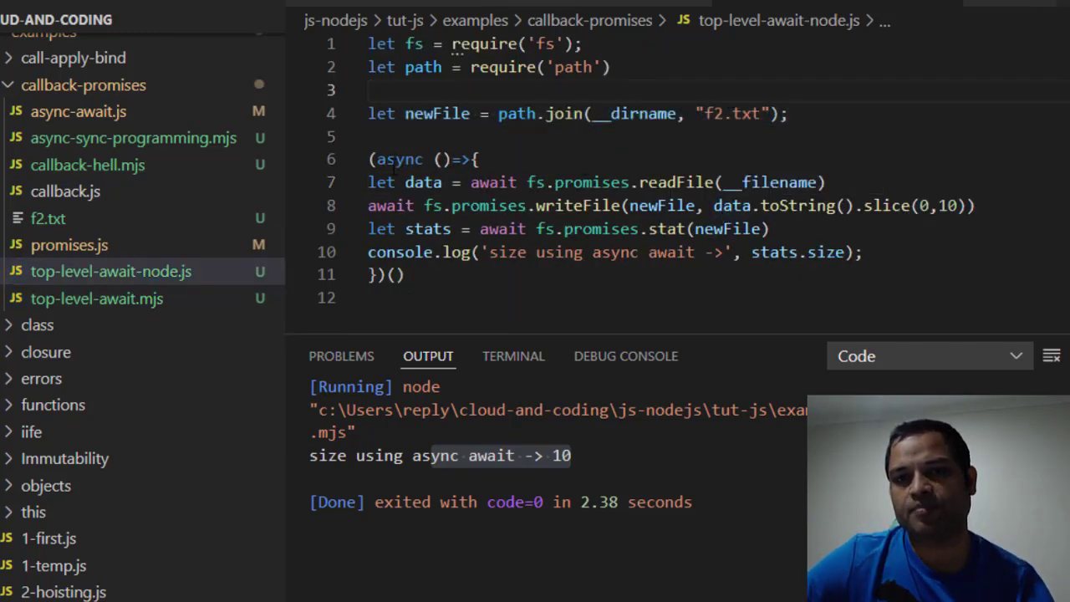
left_click_drag(373, 160, 374, 297)
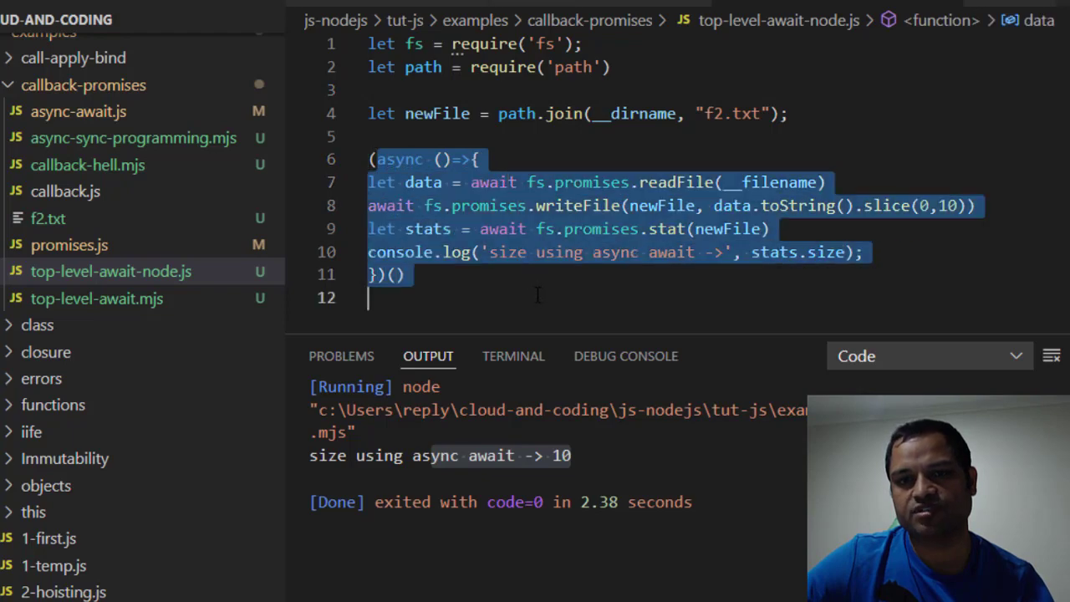